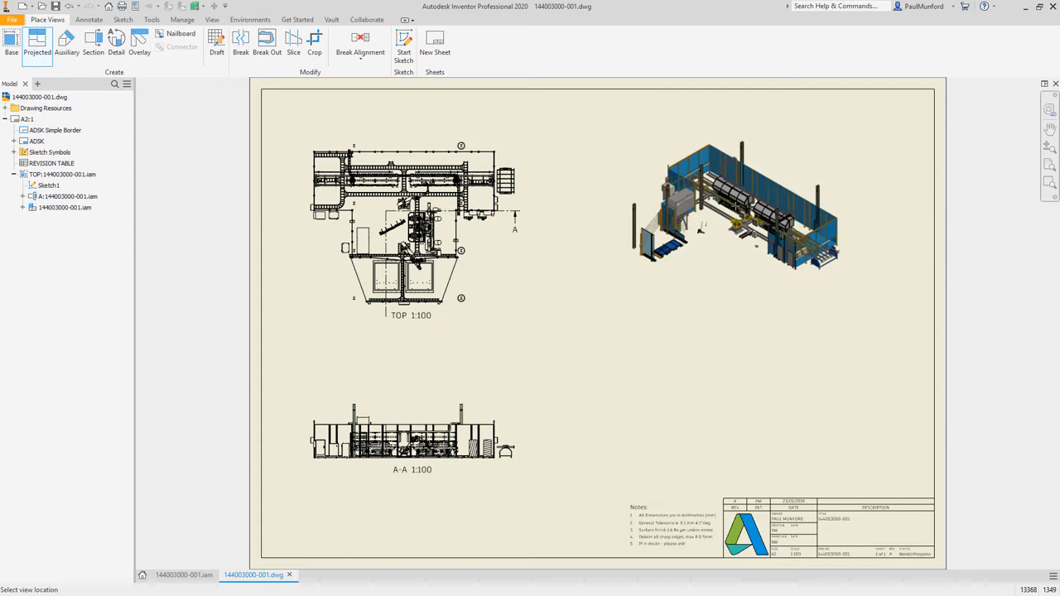
# Start a projected isometric view from the TOP view of the plant assembly.
pyautogui.click(184, 575)
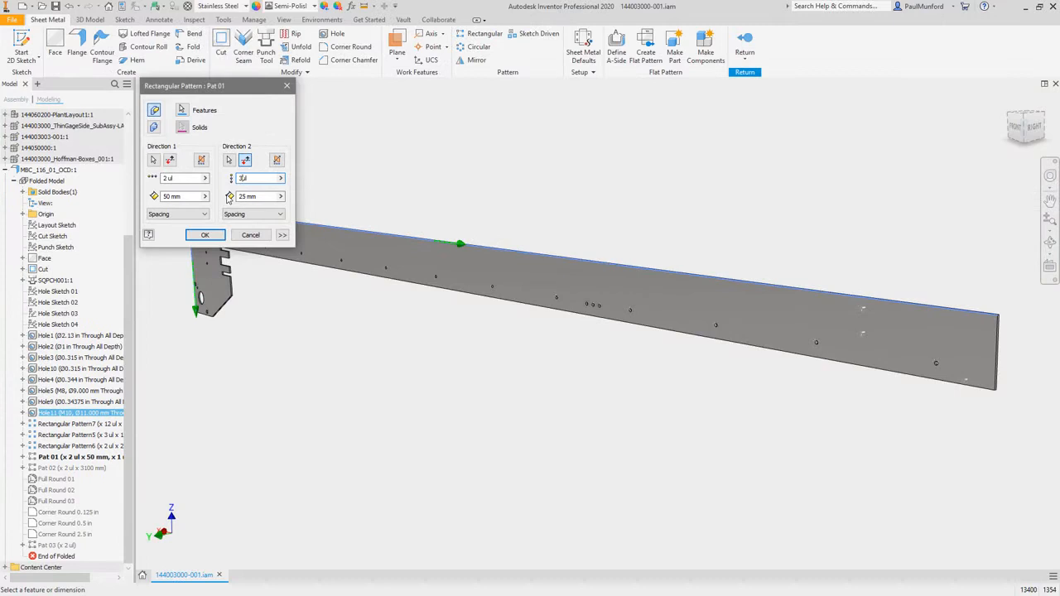
# Confirm Rectangular Pattern Pat 01 (2 × 50 mm, 3 × 25 mm) and begin a new projected view.
pyautogui.click(205, 234)
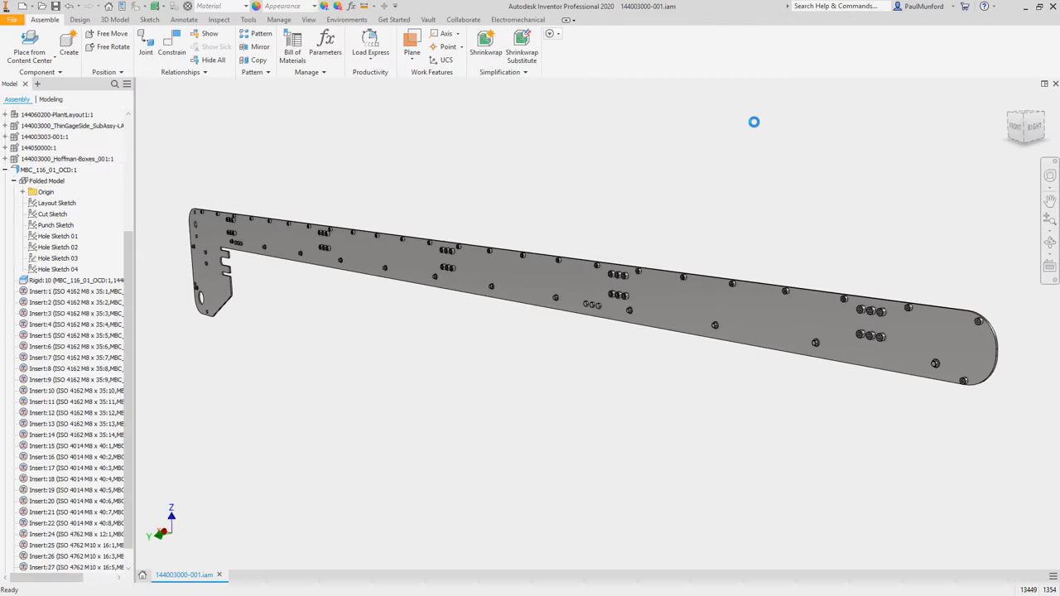
pyautogui.click(255, 575)
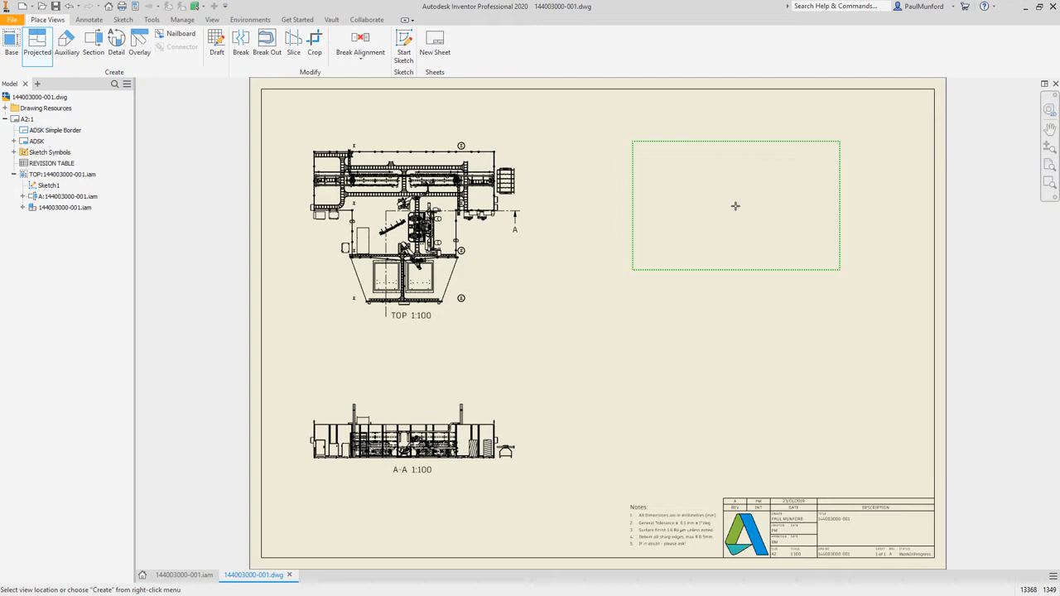